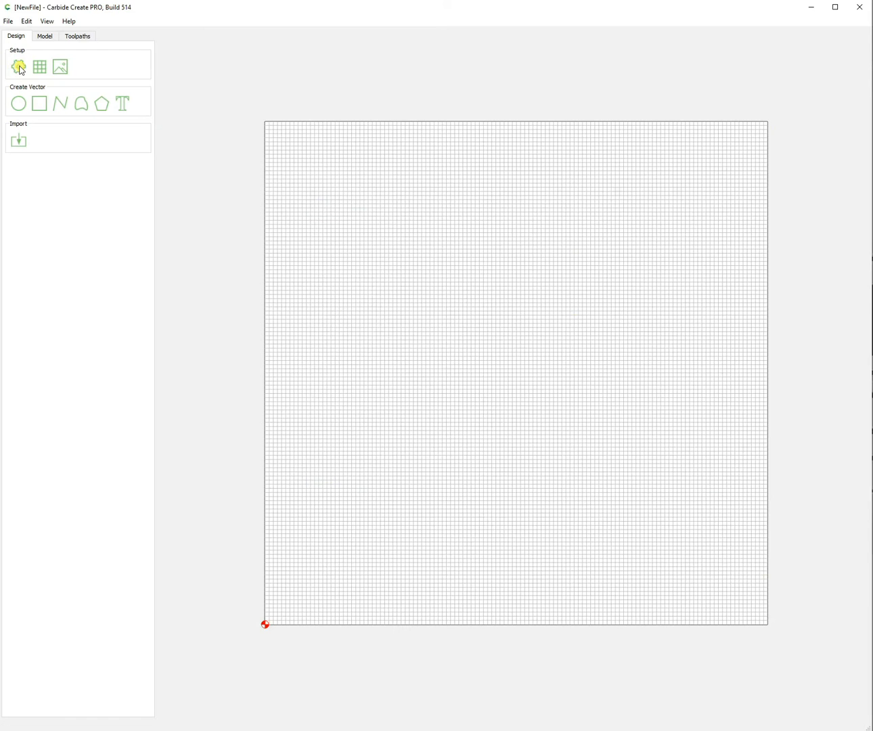
Step: Open Job Setup for the new file, showing the default 24 × 24 in, 0.5 in stock
click(19, 66)
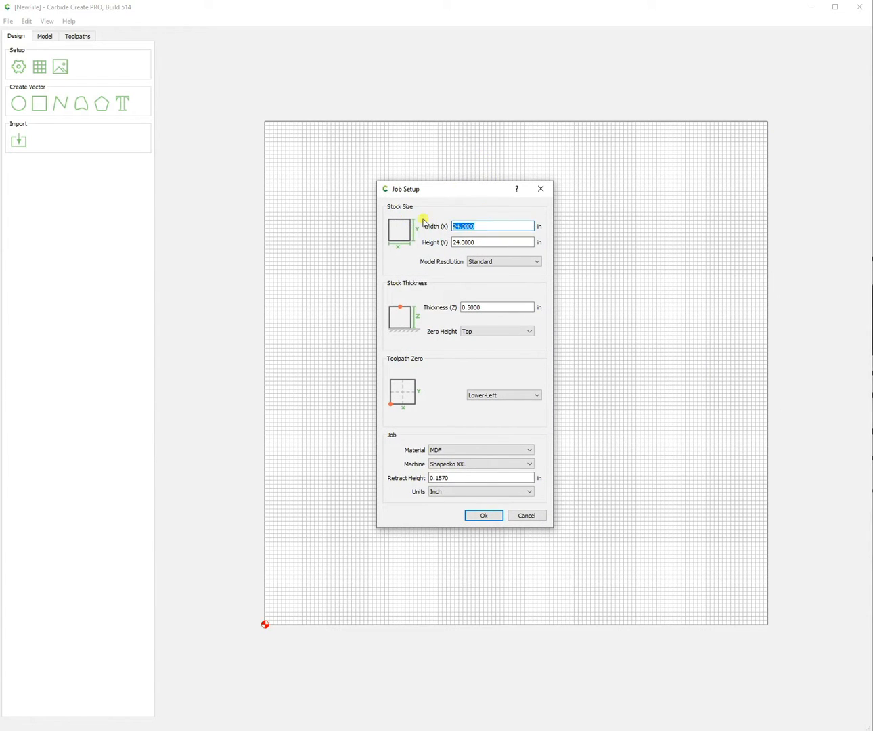
Step: Set the stock to 12 × 12 in, 0.75 in thick, and pick the machine model
text(12)
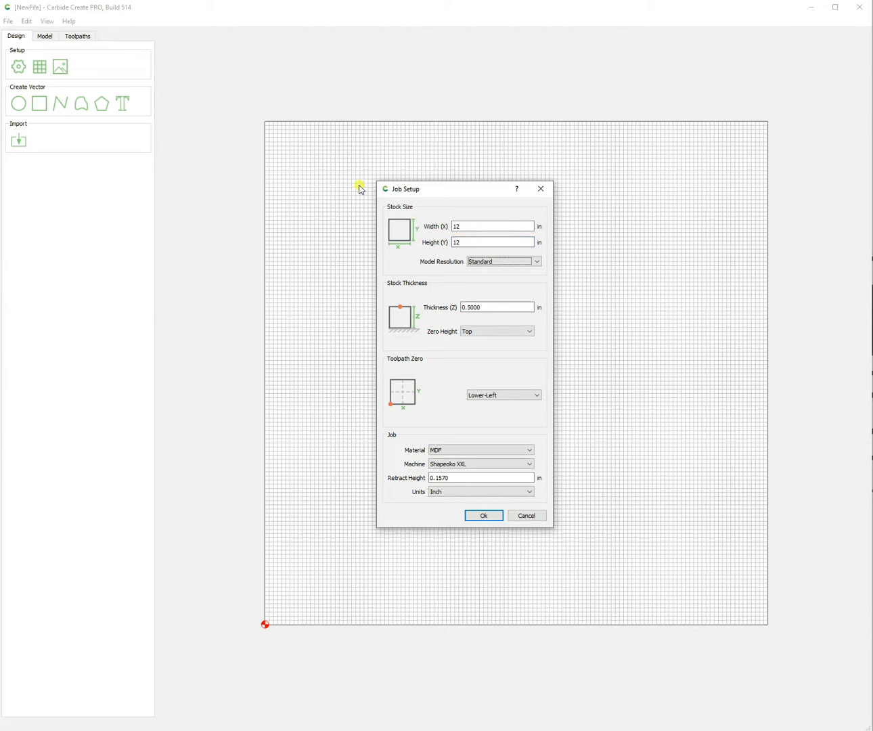
text(.75)
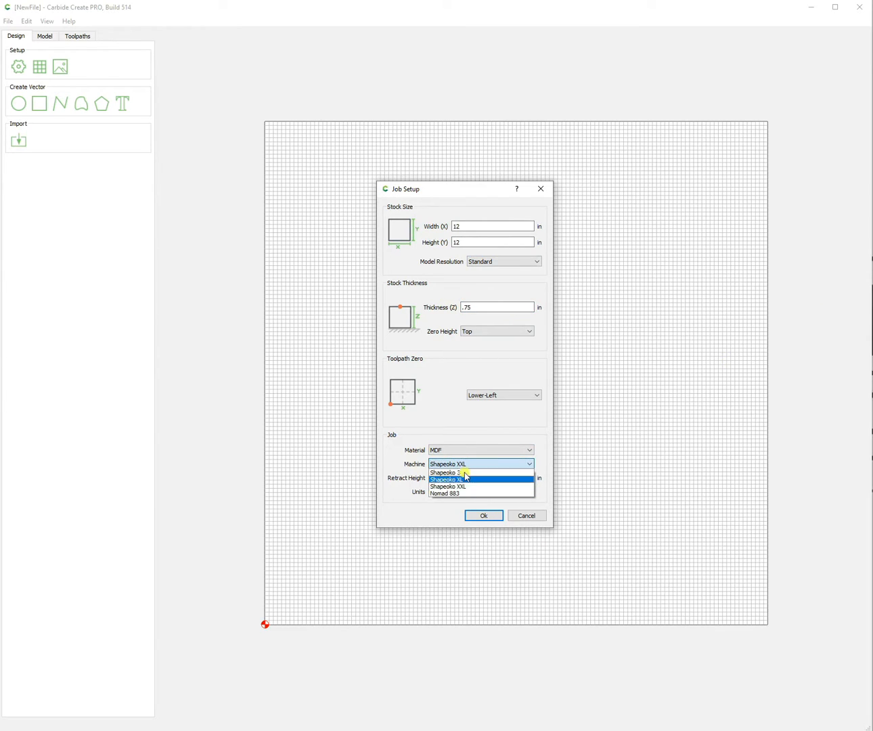
click(449, 486)
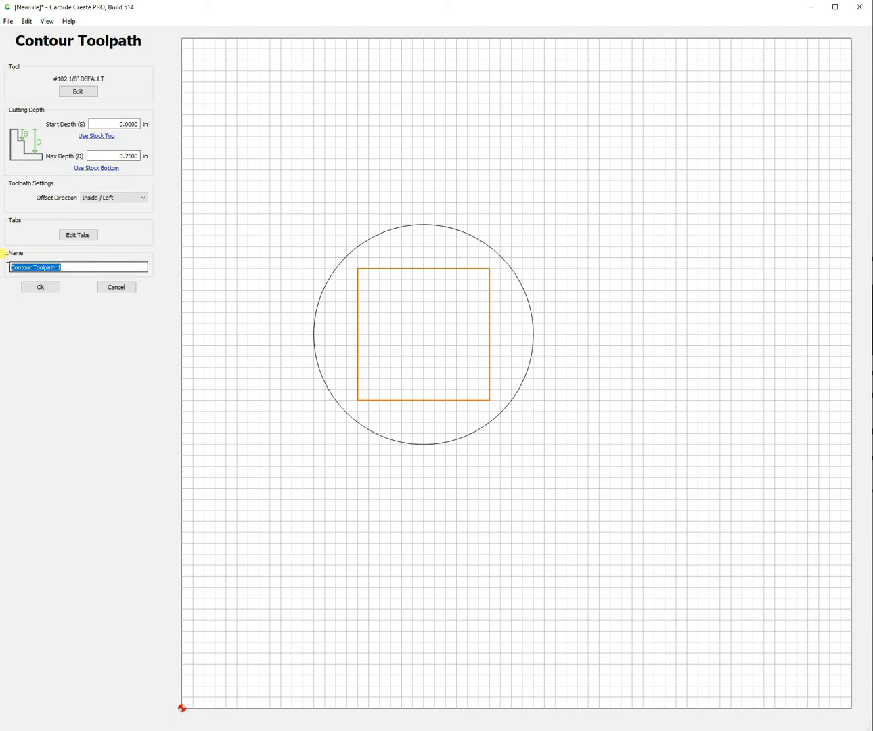
Step: Create a Contour toolpath named 'cut out' and bring up Edit > Select Post Processor
text(cut out)
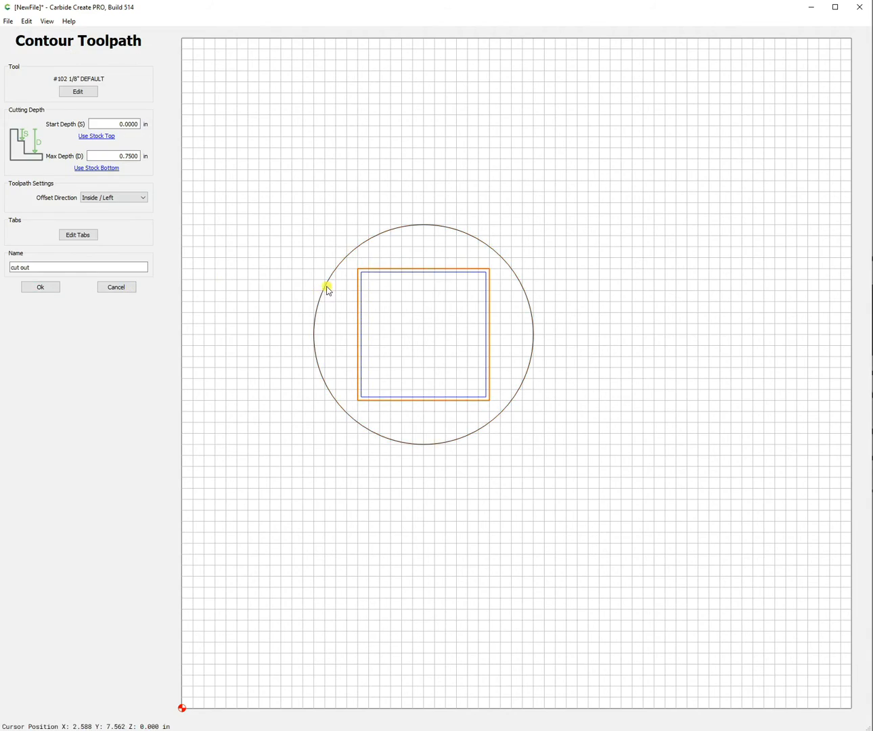
click(40, 286)
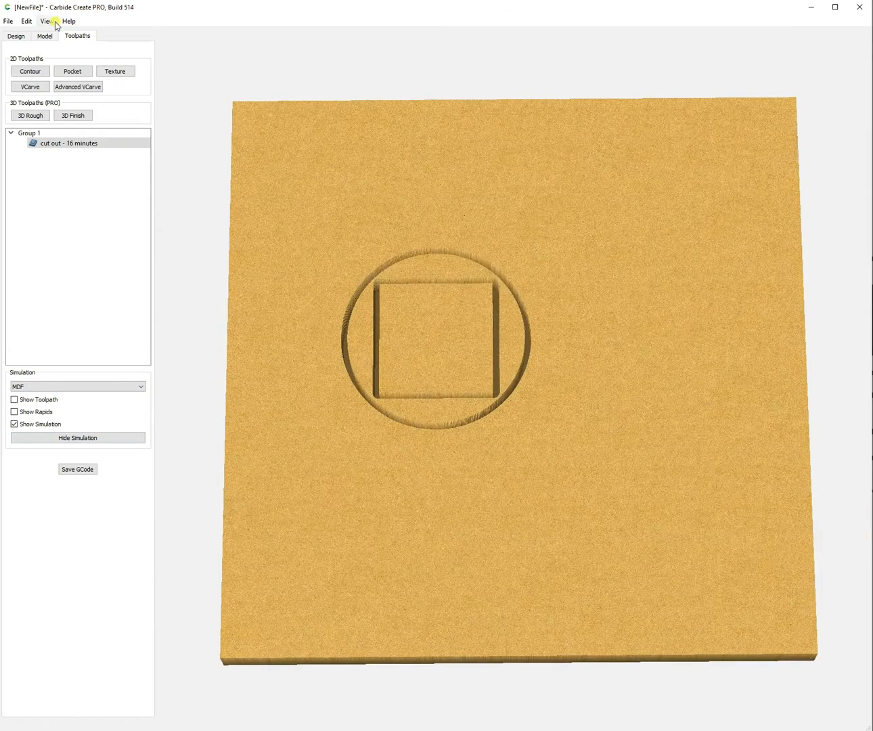
click(26, 21)
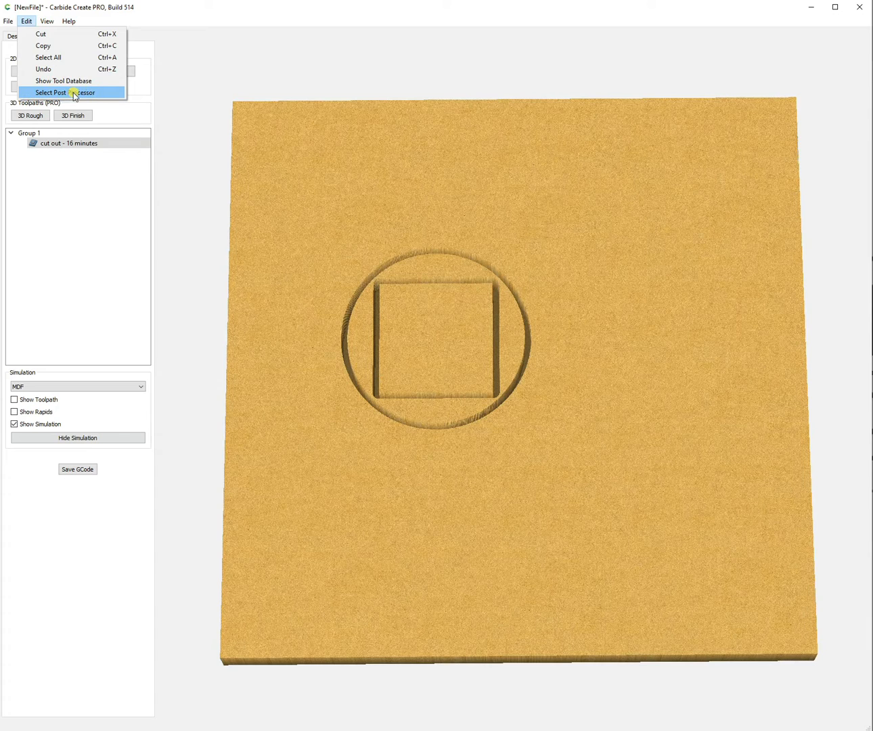
click(60, 92)
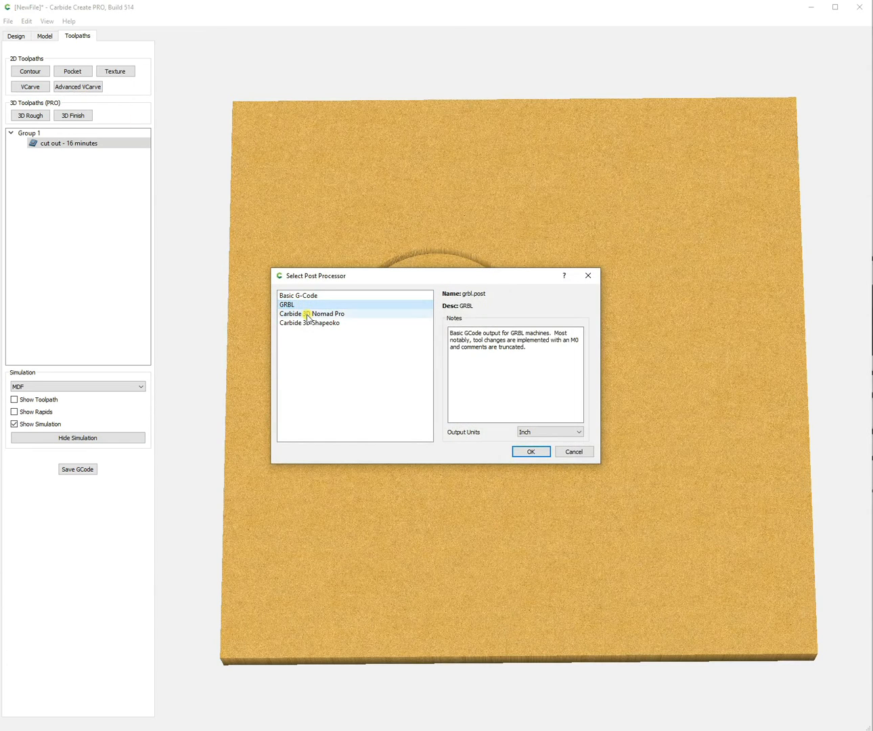
Step: Choose Basic G-Code as the post processor, passing over Shapeoko and GRBL, and confirm
click(310, 322)
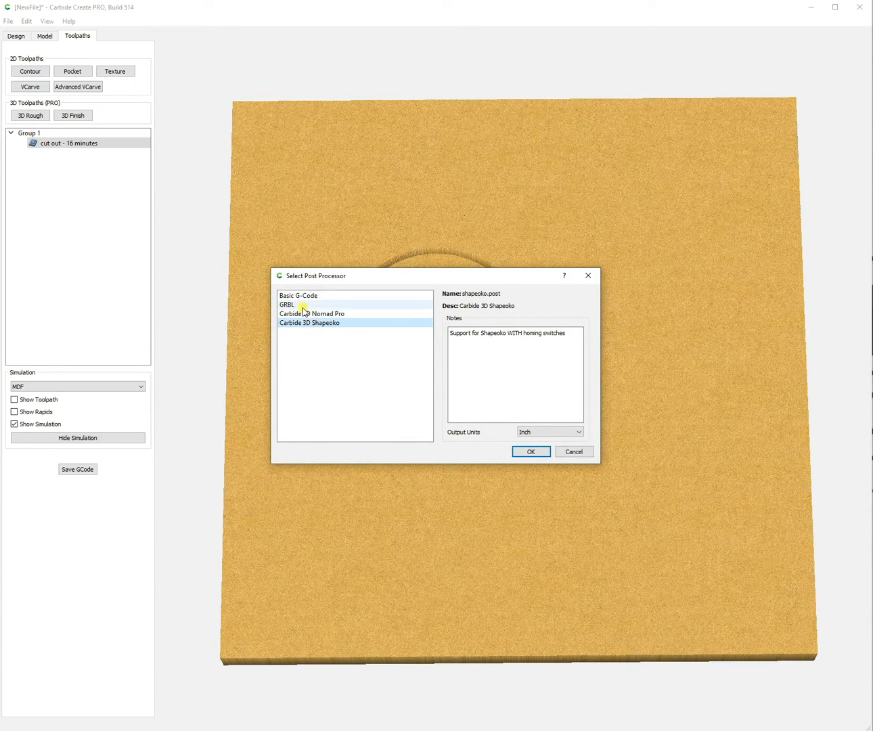
click(287, 304)
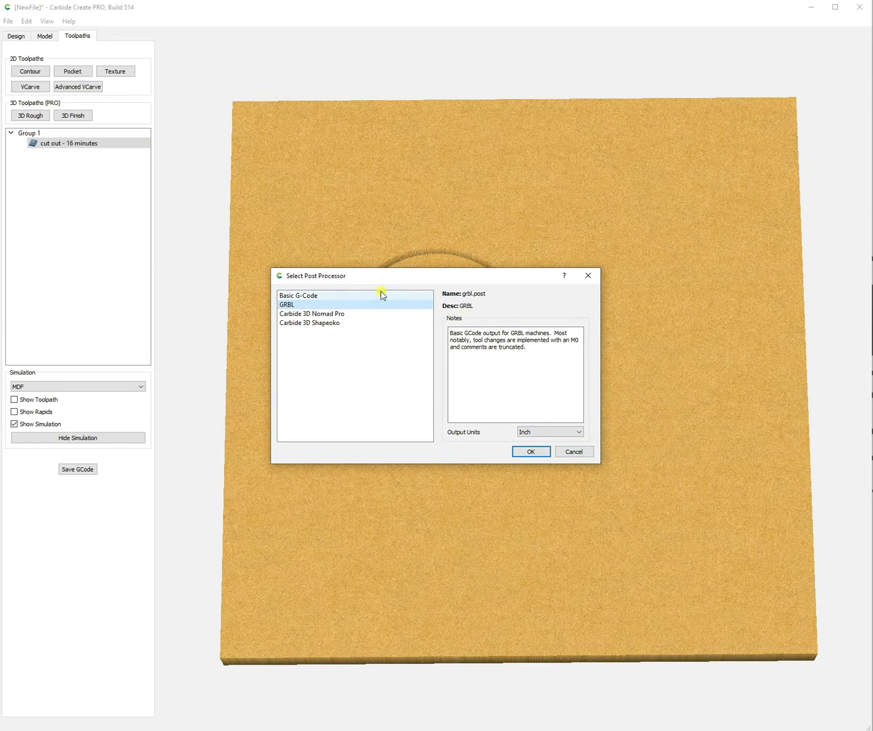
click(298, 295)
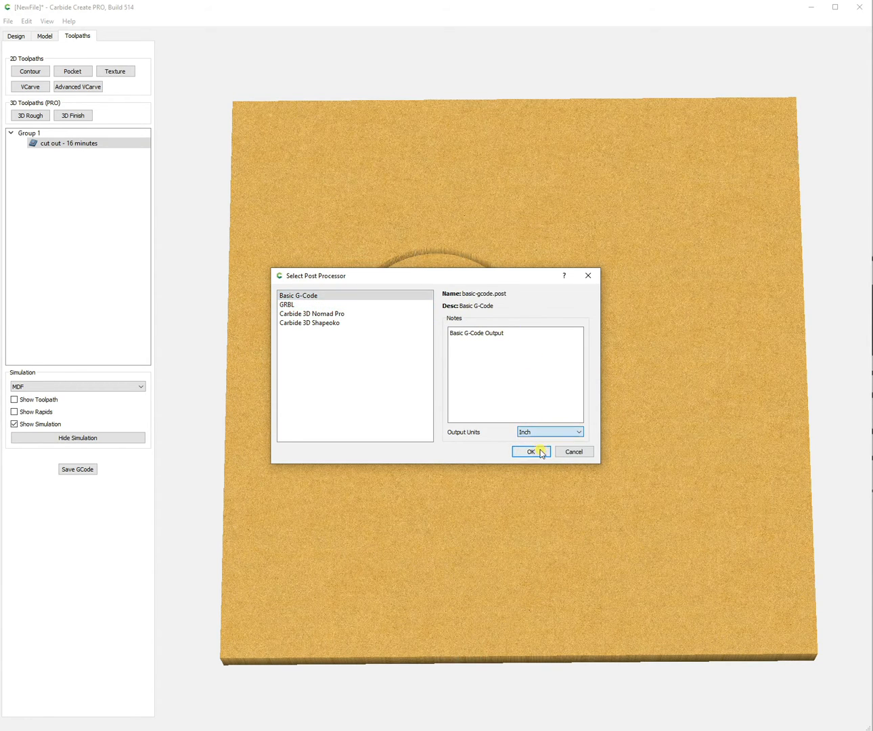
click(531, 452)
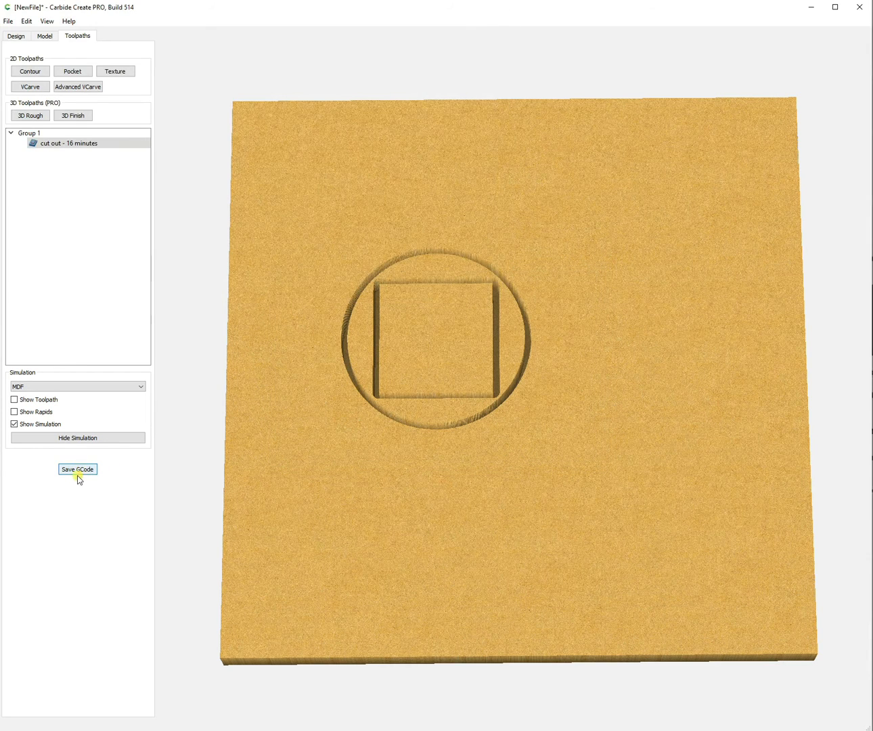
Step: Start saving the G-code to Downloads, entering the file name 'onefi'
click(77, 469)
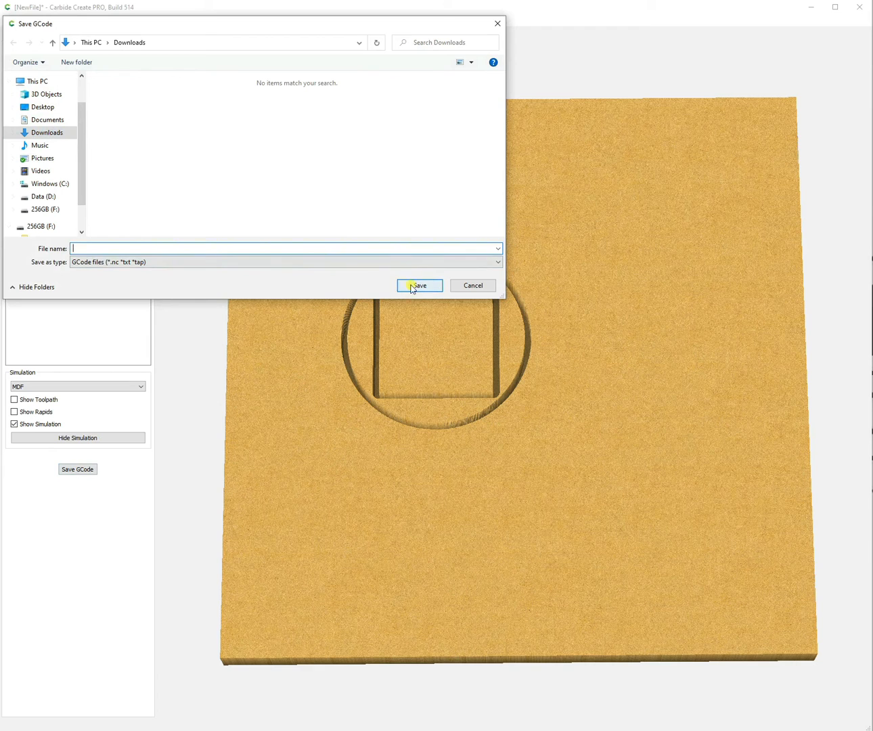
text(onefi)
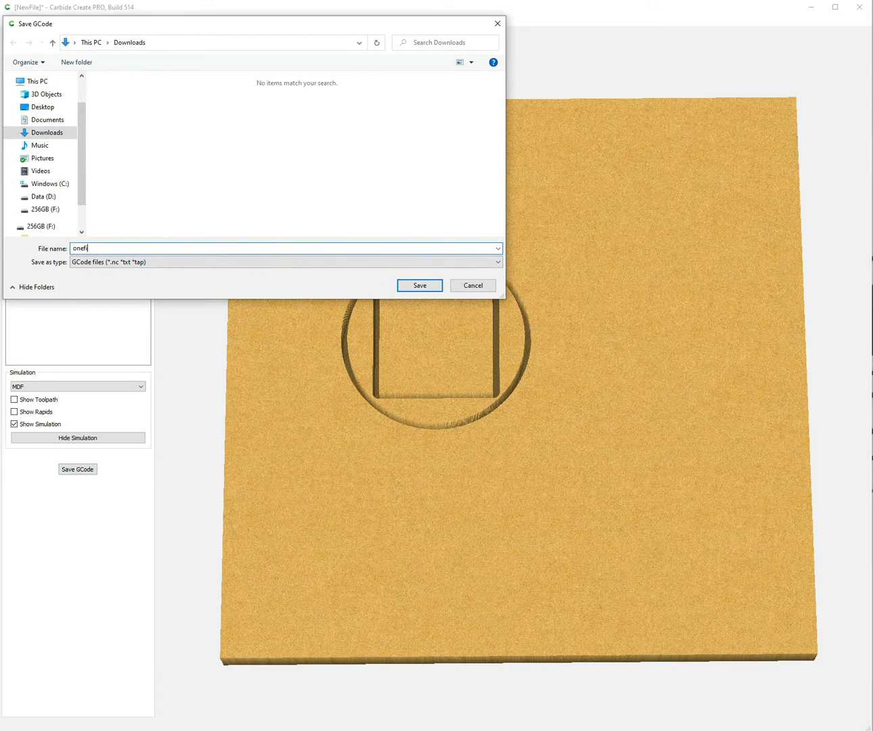